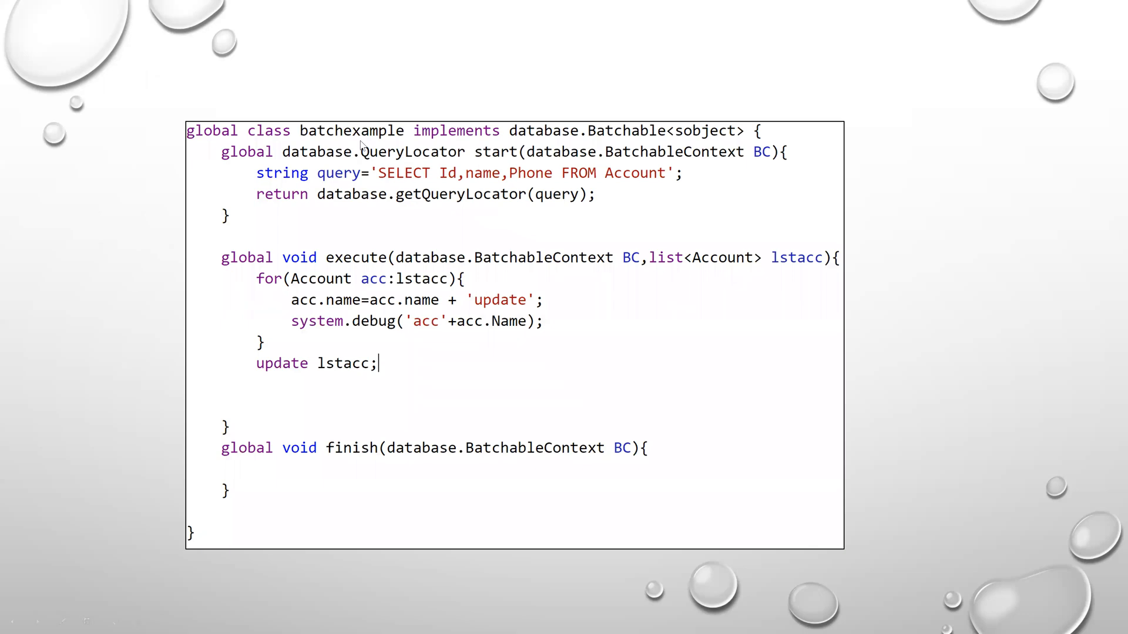
mouse_move(280, 151)
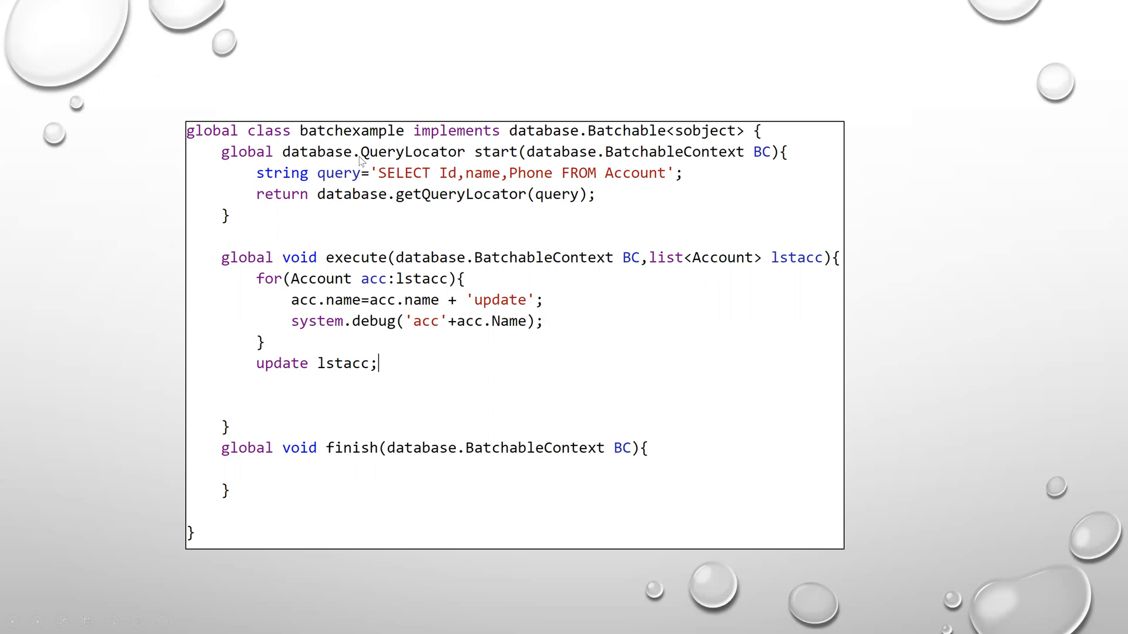
mouse_move(421, 135)
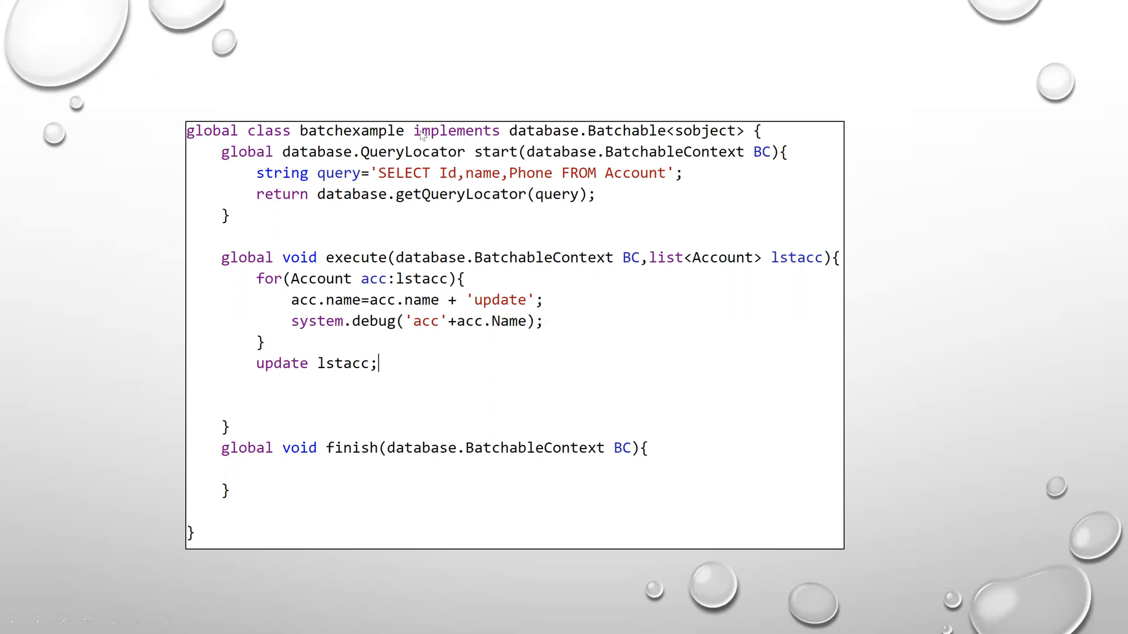
mouse_move(608, 132)
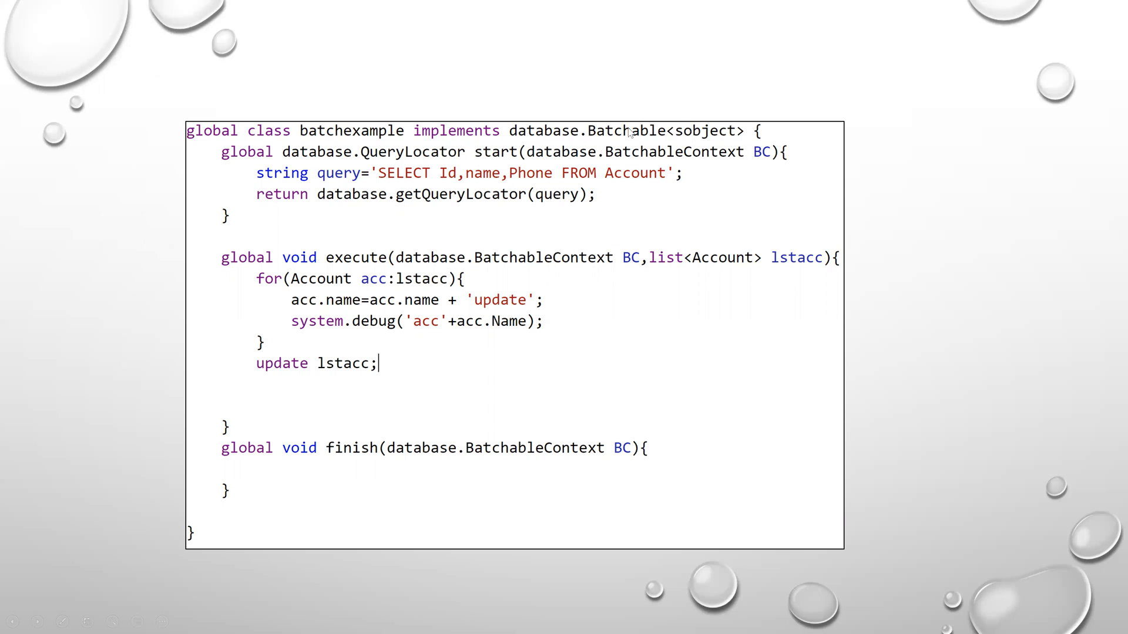
mouse_move(532, 137)
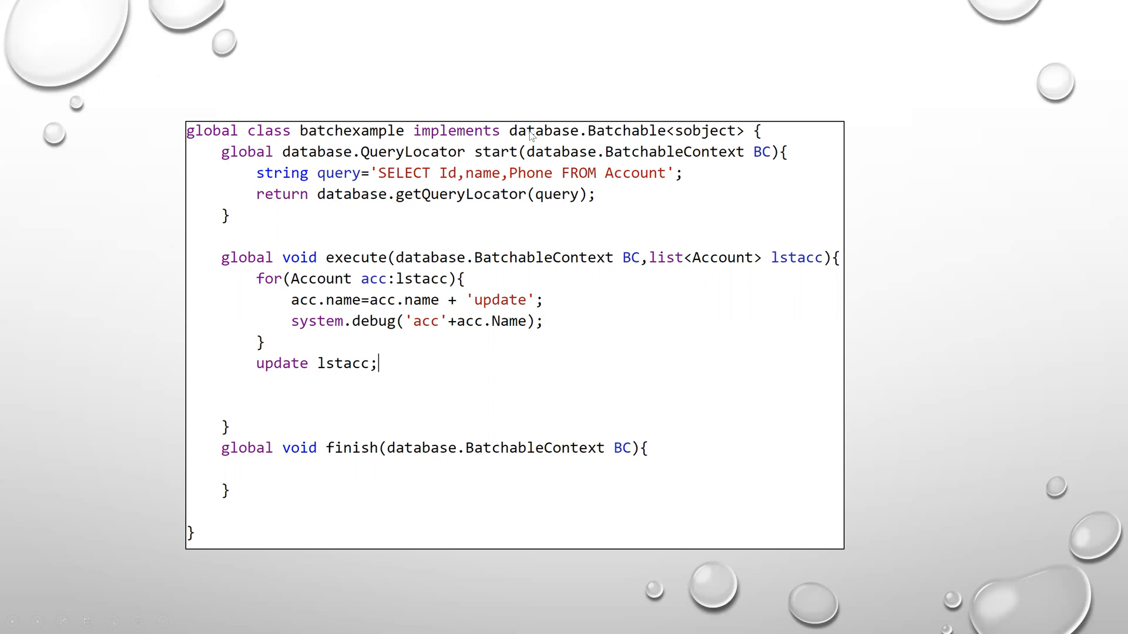
mouse_move(717, 137)
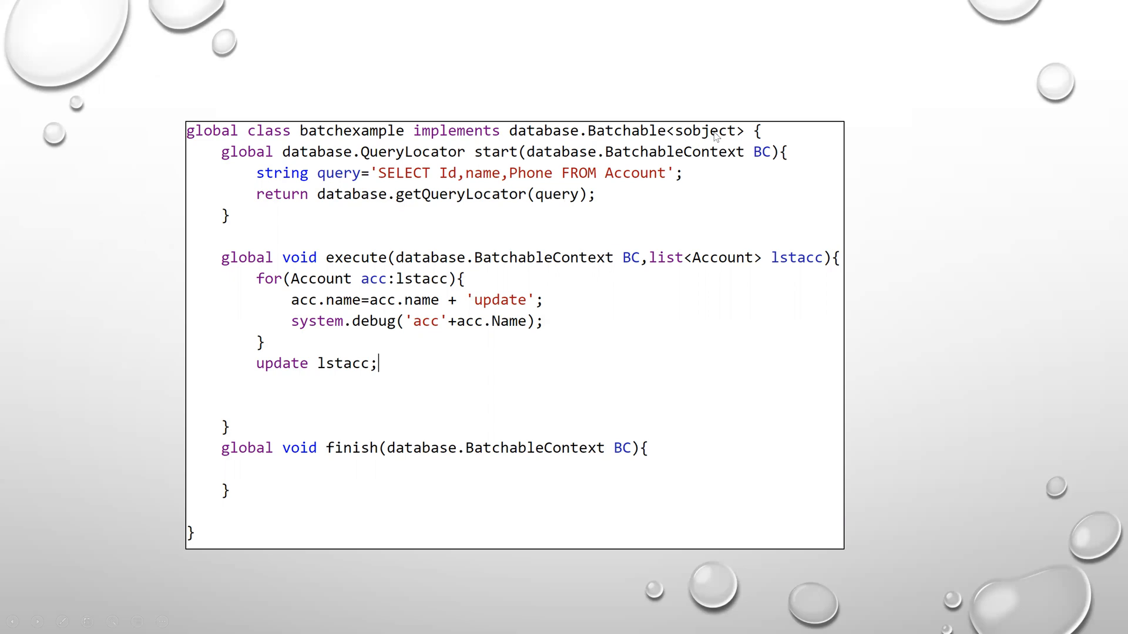
mouse_move(496, 163)
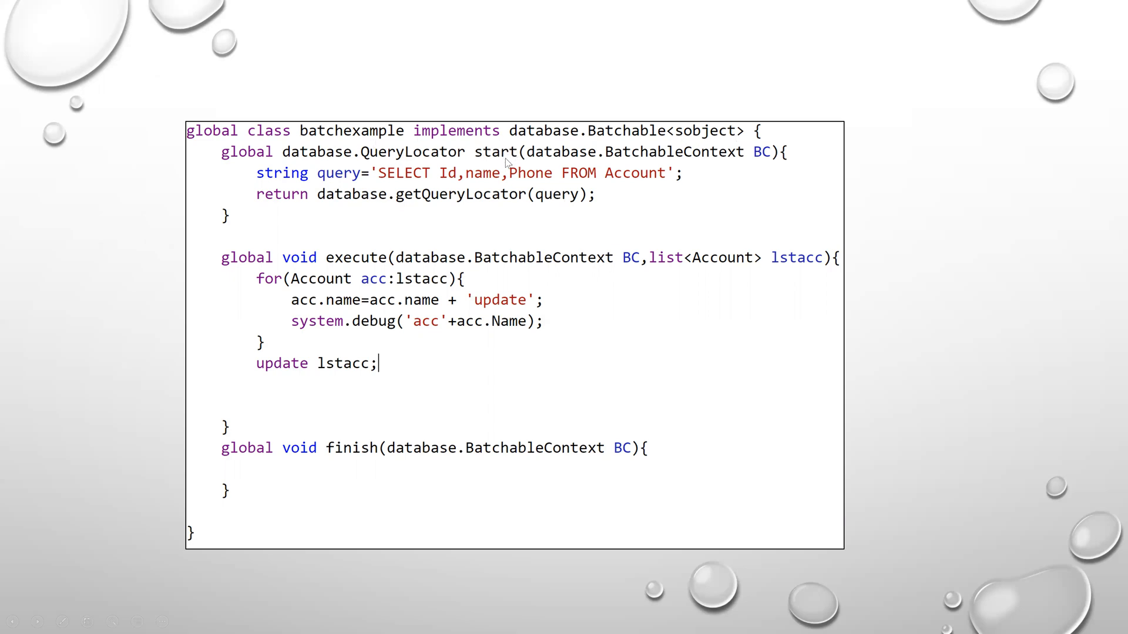
mouse_move(363, 437)
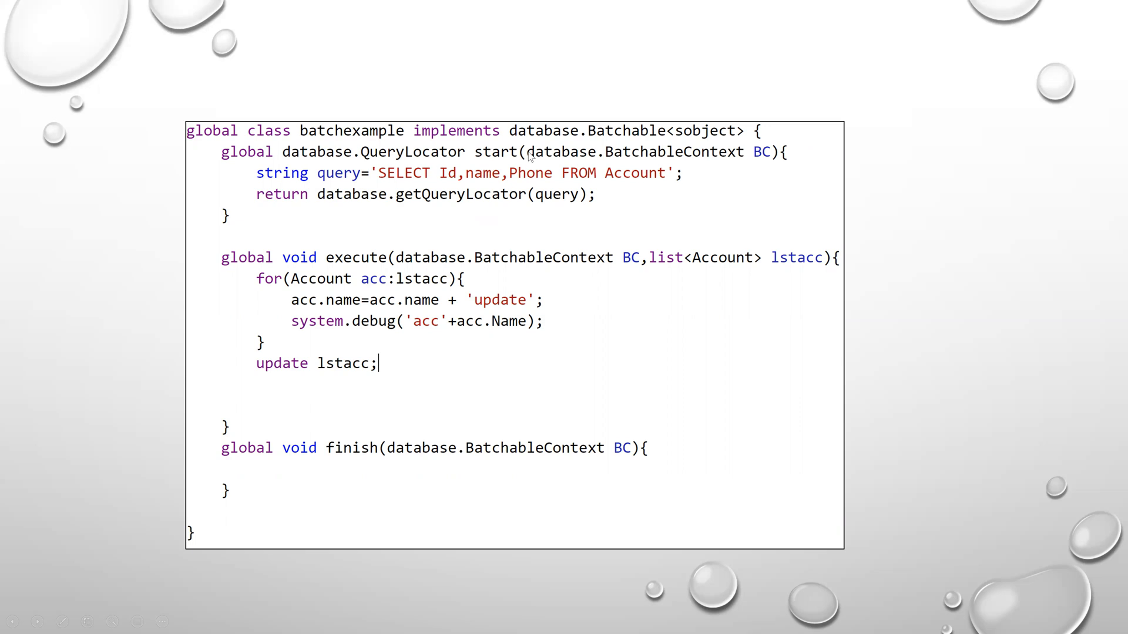
mouse_move(399, 176)
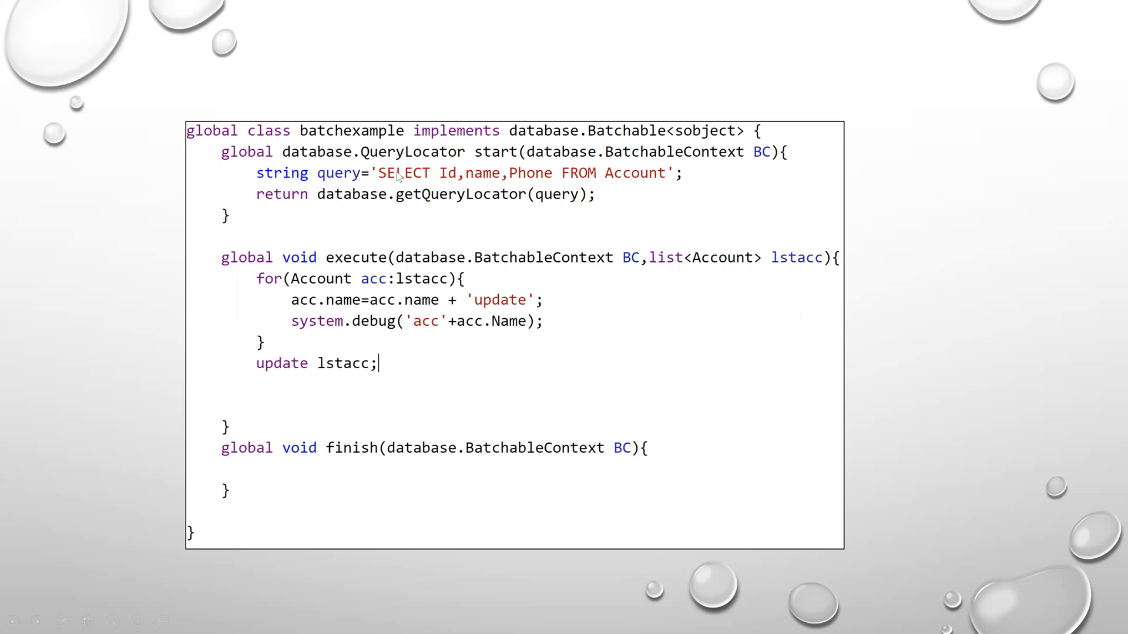
mouse_move(535, 202)
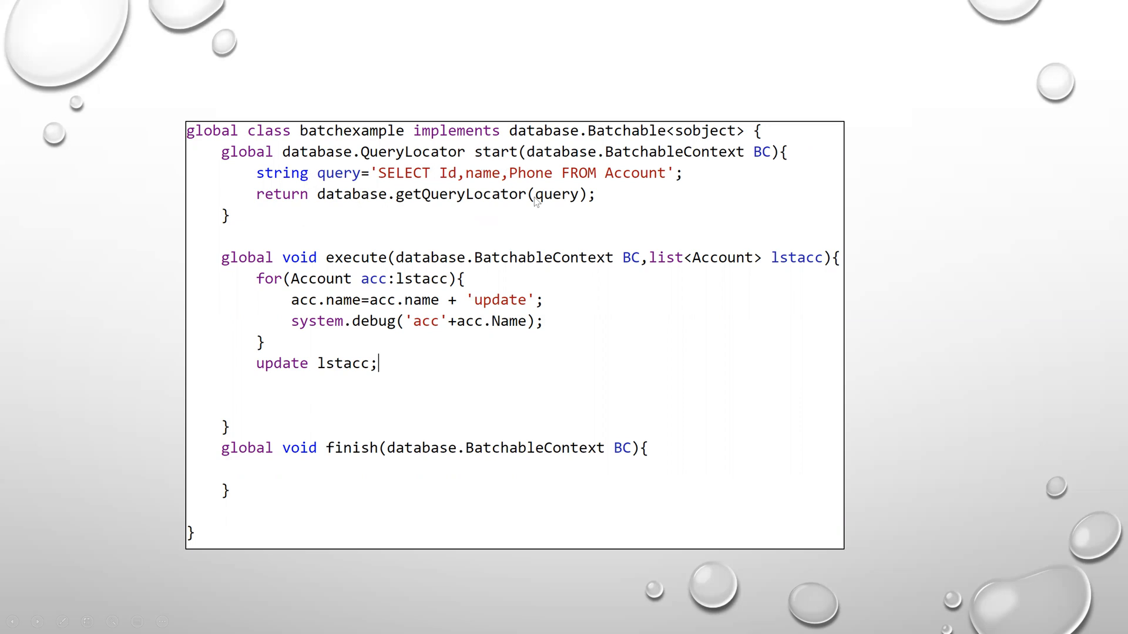
mouse_move(410, 262)
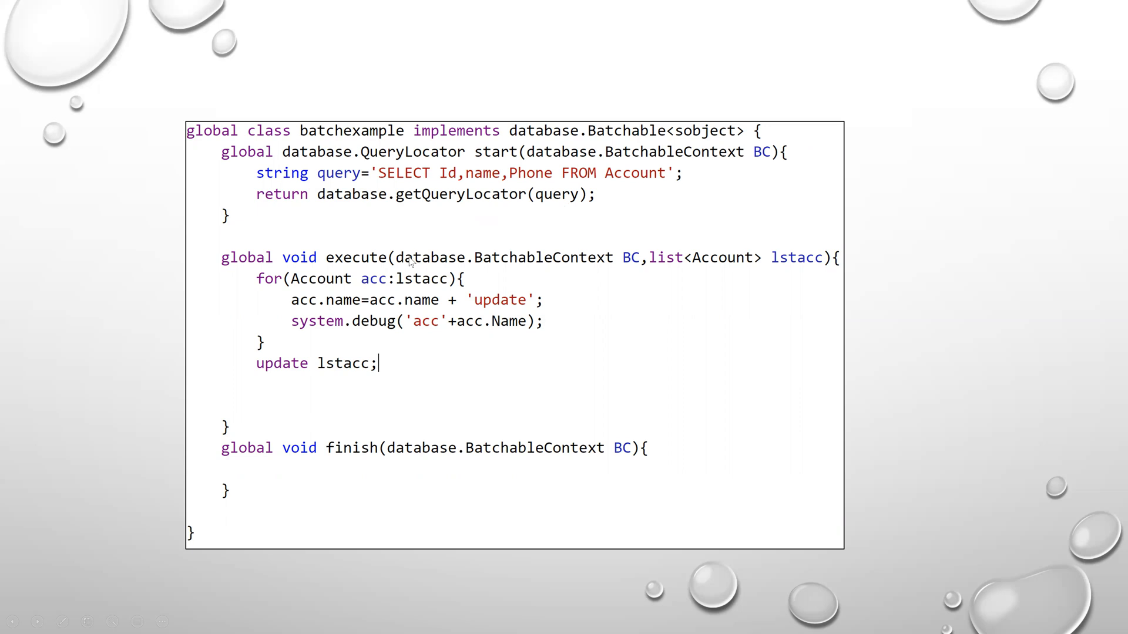
mouse_move(335, 289)
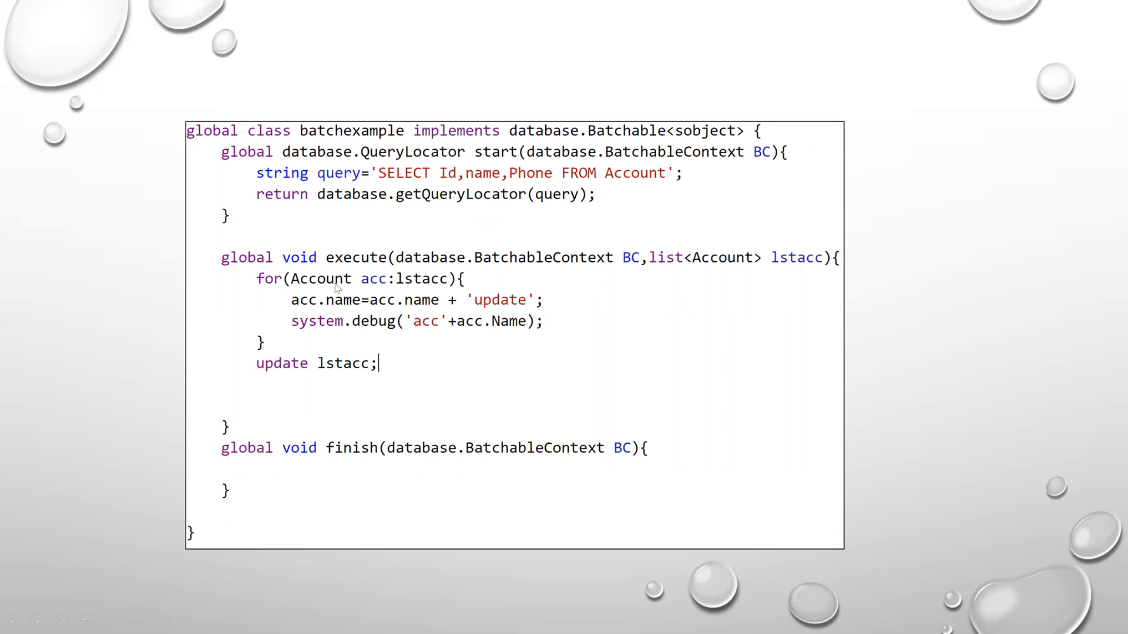
mouse_move(587, 169)
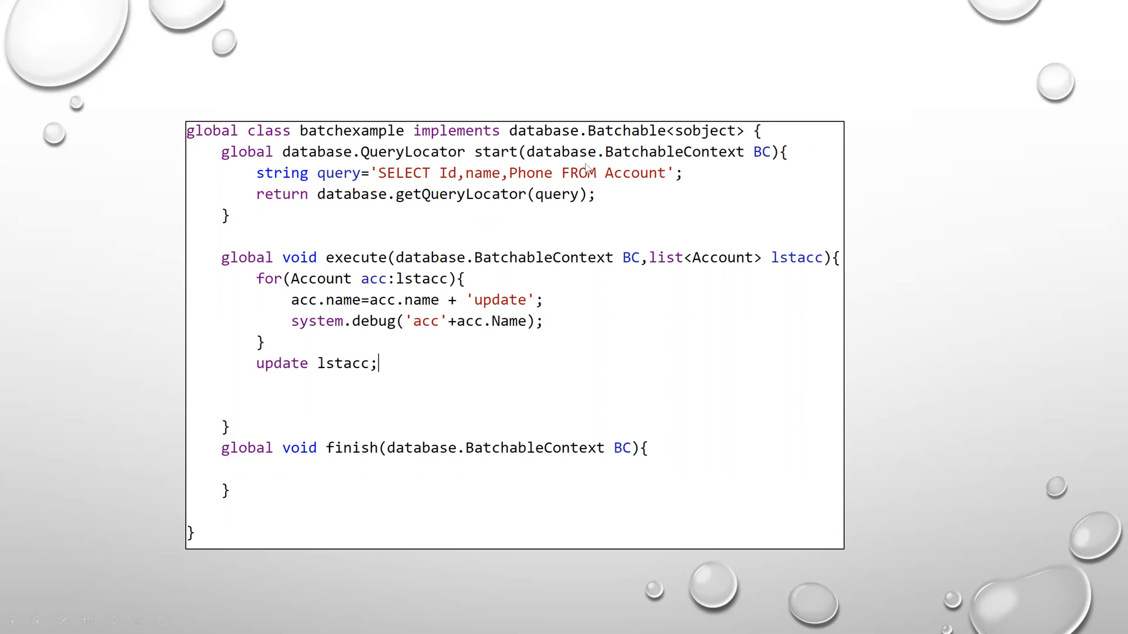
mouse_move(428, 306)
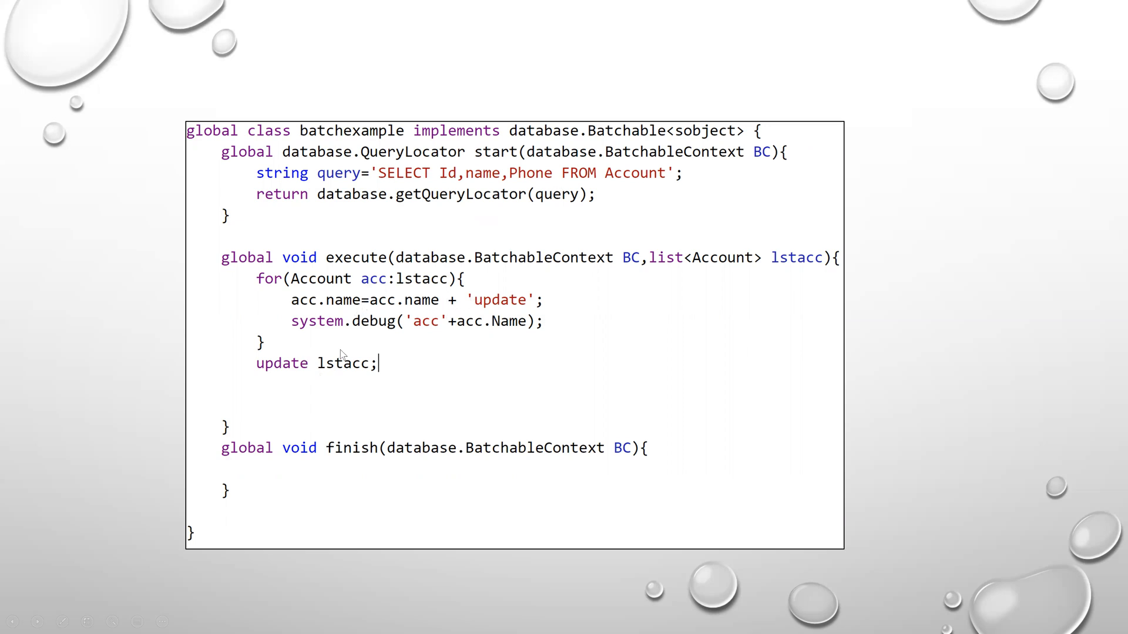
mouse_move(394, 457)
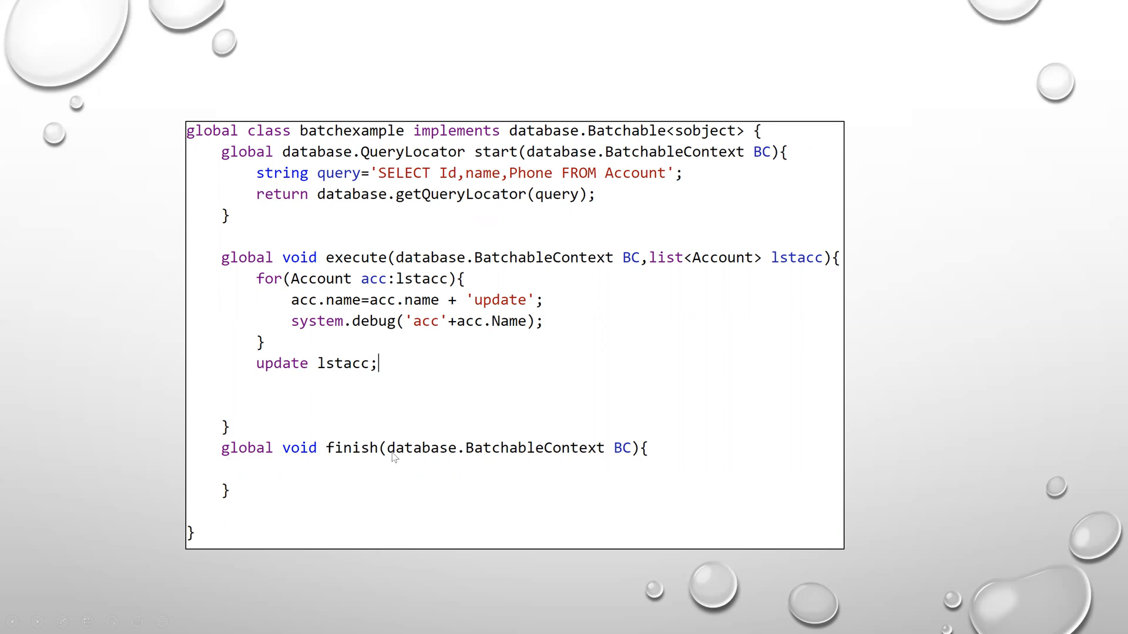
mouse_move(550, 369)
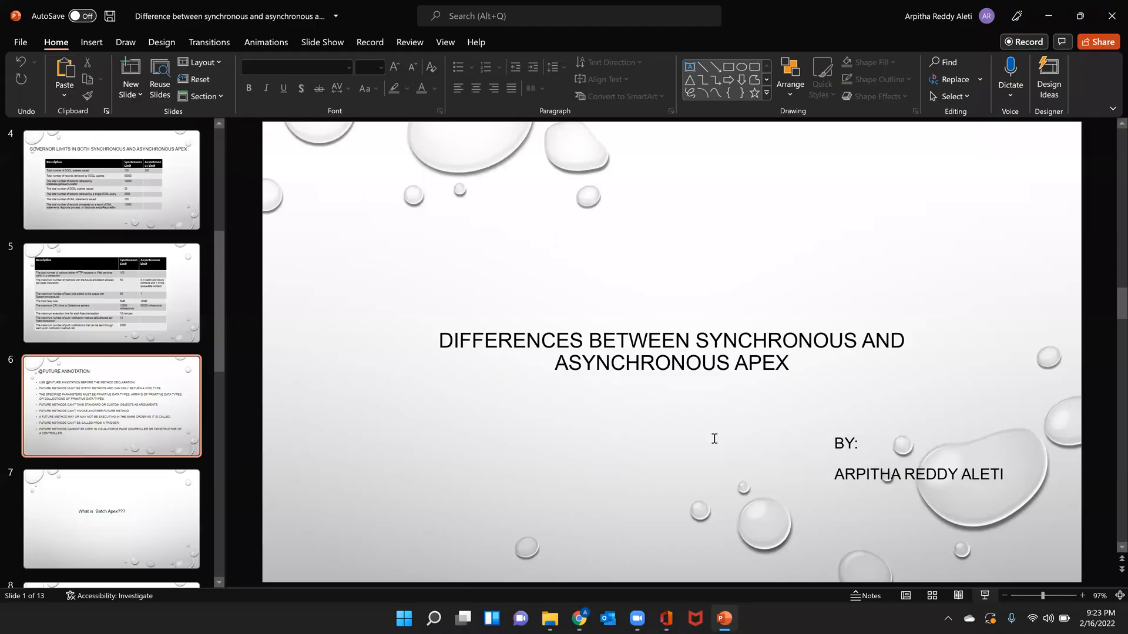
click(111, 405)
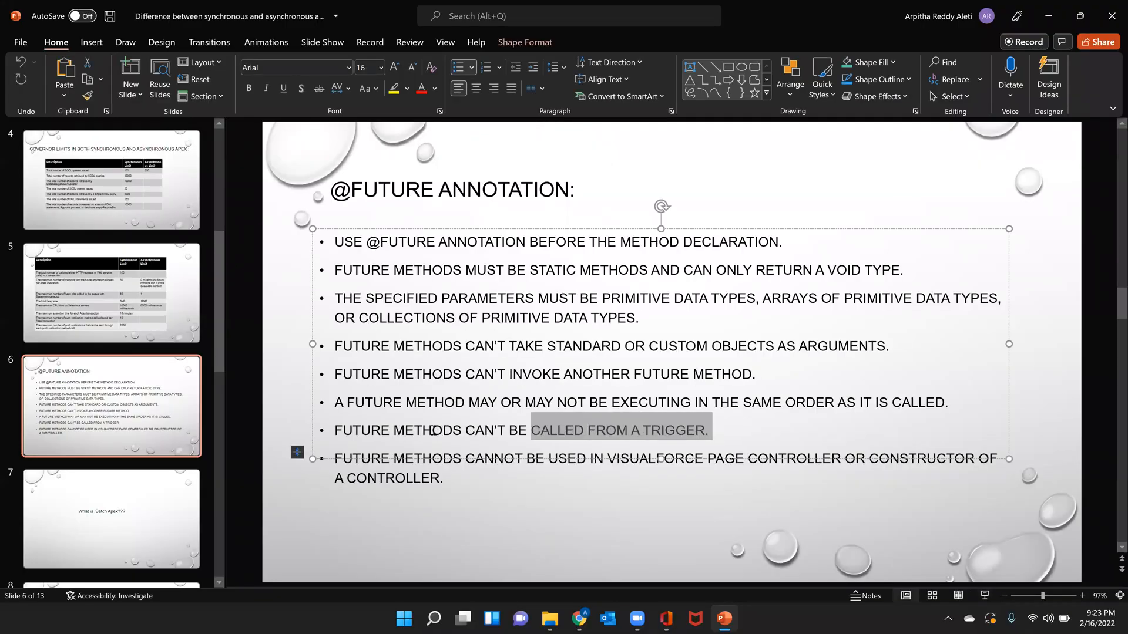